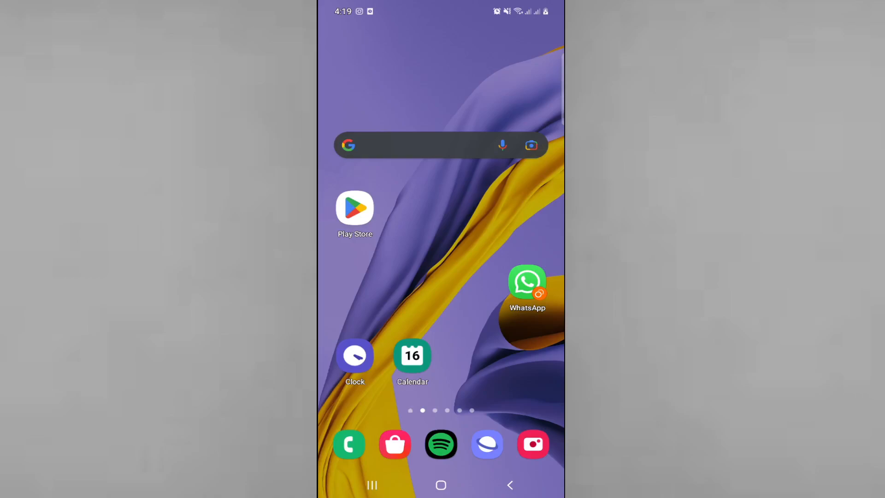
Launch Spotify from the Android home screen dock.
left_click(441, 444)
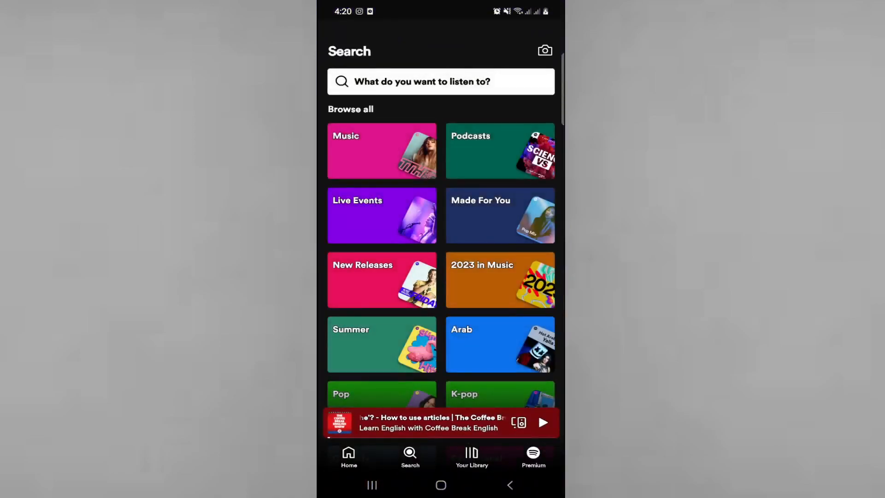
Scroll the Browse all categories, then go to the Home page with top mixes.
left_click(440, 81)
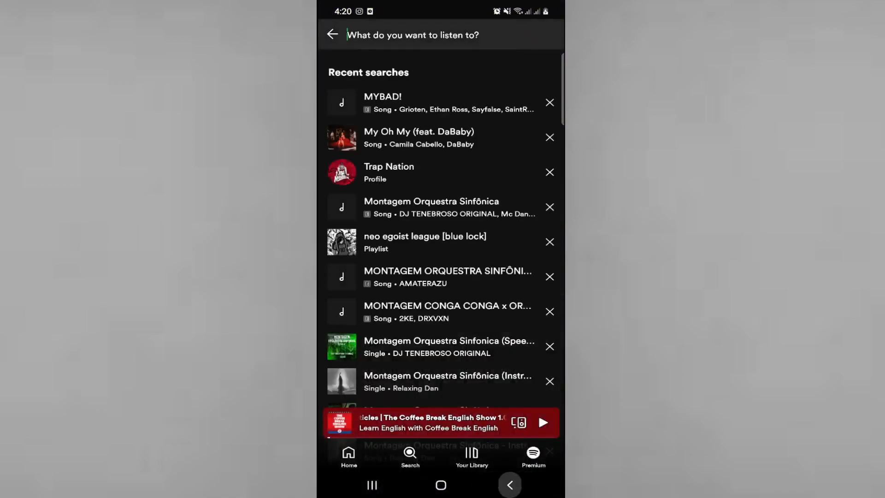
left_click(333, 34)
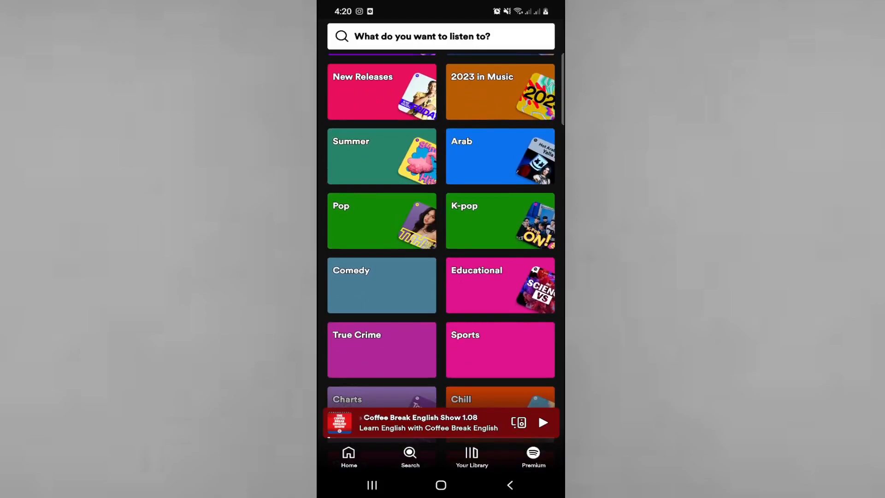
scroll("down", 3)
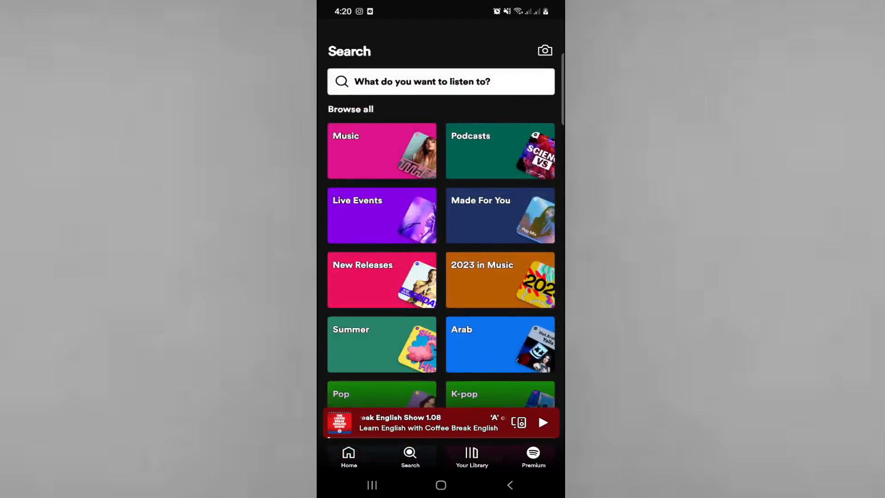
left_click(471, 457)
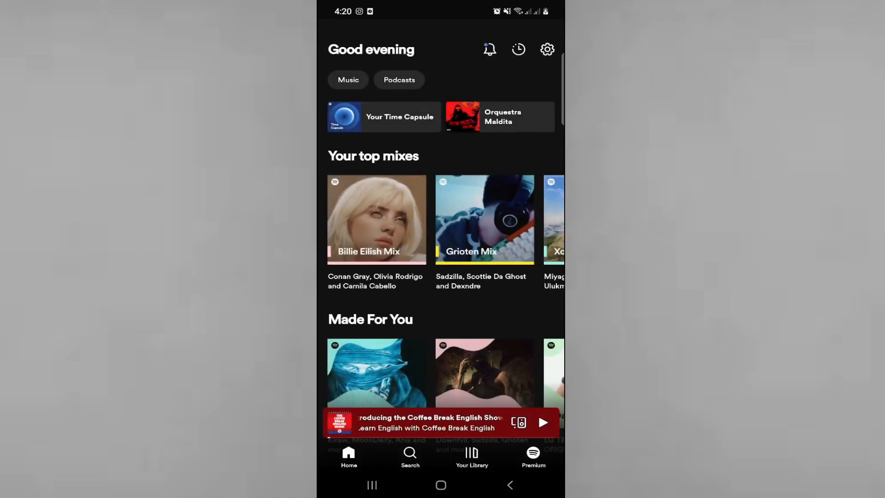
Scroll Kiraw's artist page down to popular tracks, artist pick and popular releases.
scroll("down", 3)
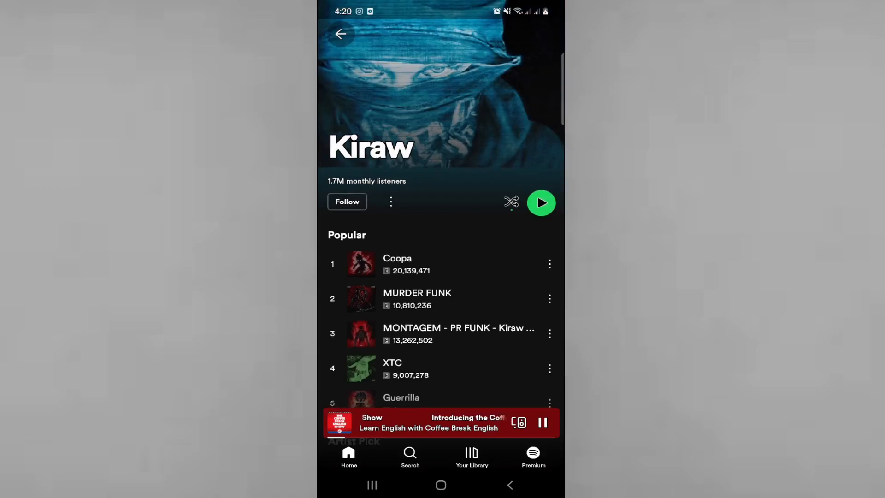
scroll("down", 3)
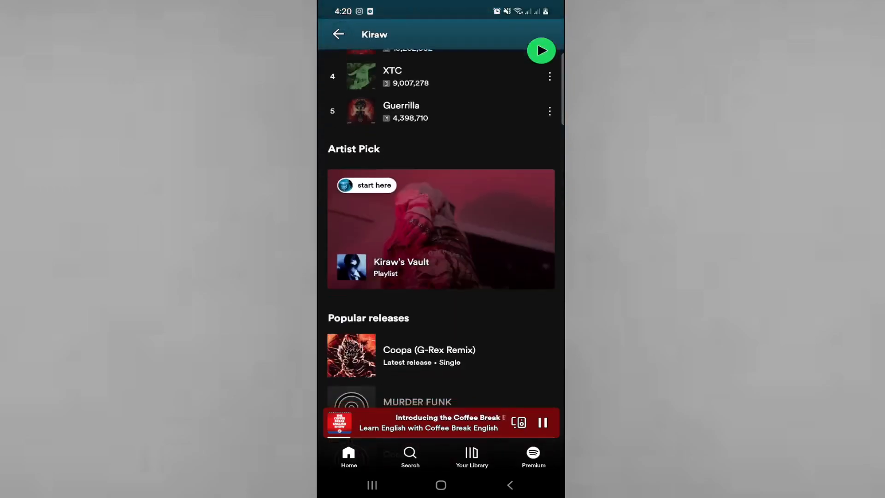
scroll("down", 3)
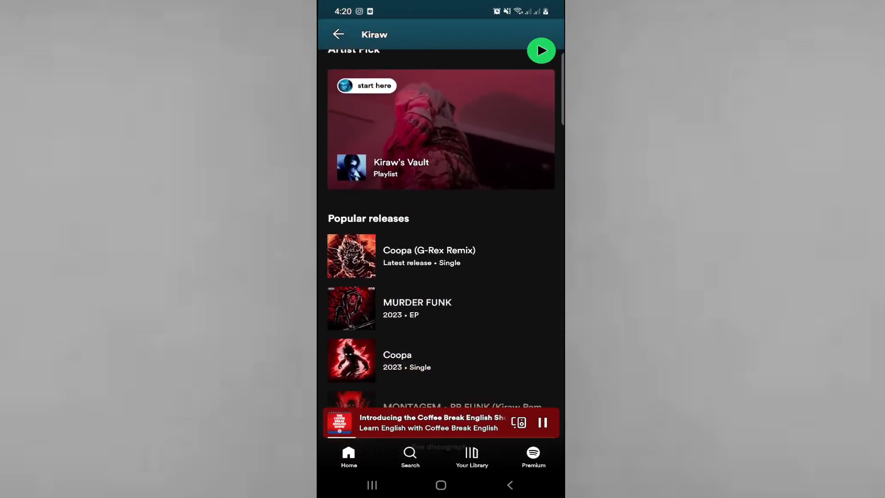
Search 'h', open the Hulk Man profile and show its share/block/report options.
left_click(410, 457)
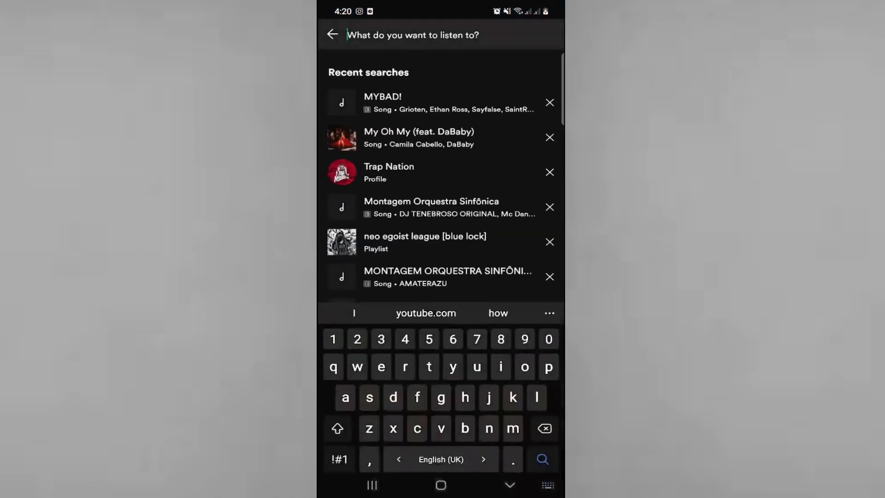
type("h")
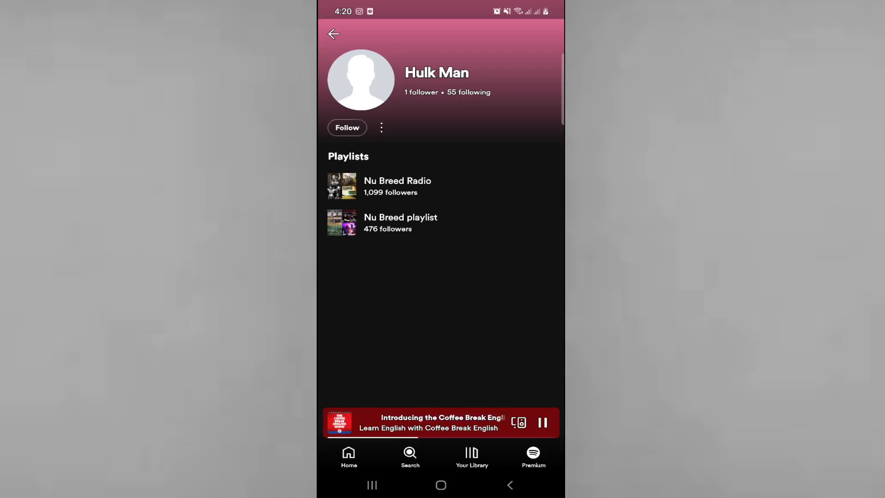
left_click(382, 127)
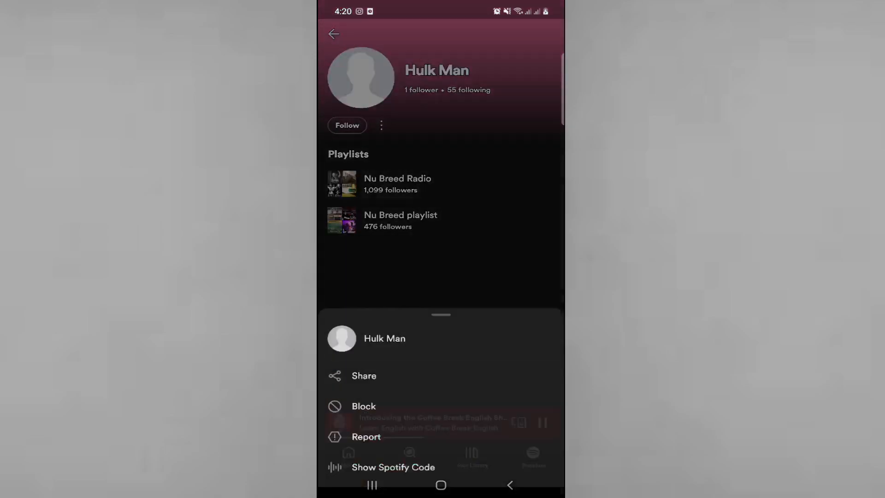